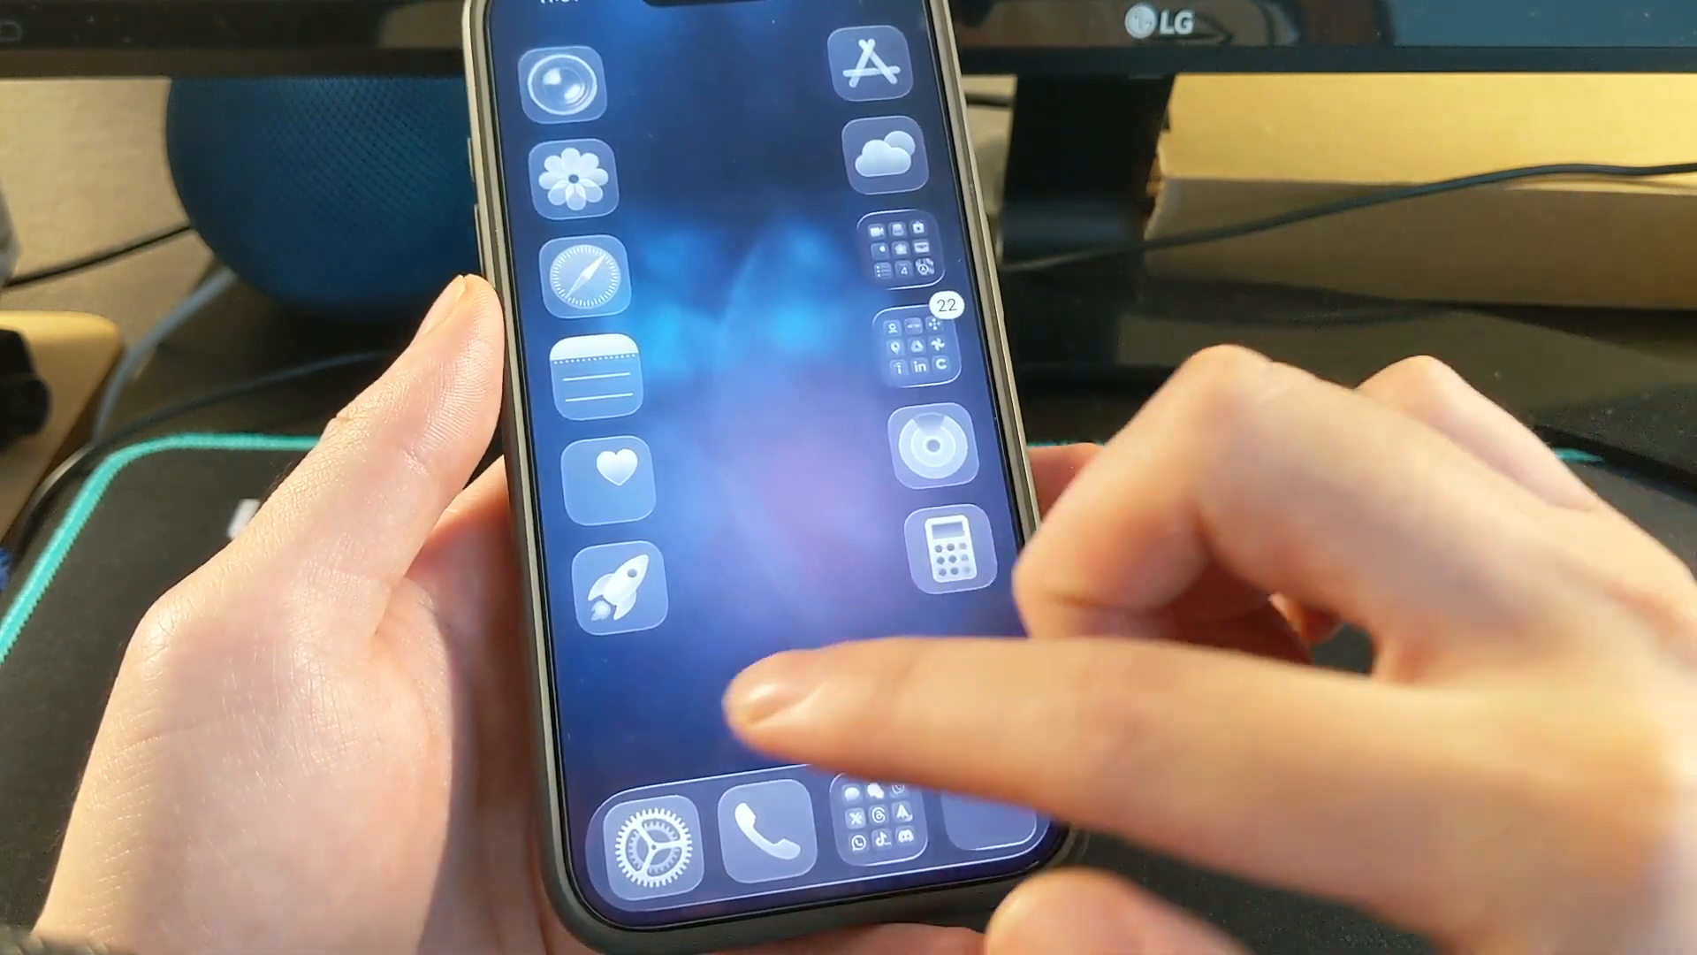
- Open the Settings app from the dock to reach the General section
click(644, 833)
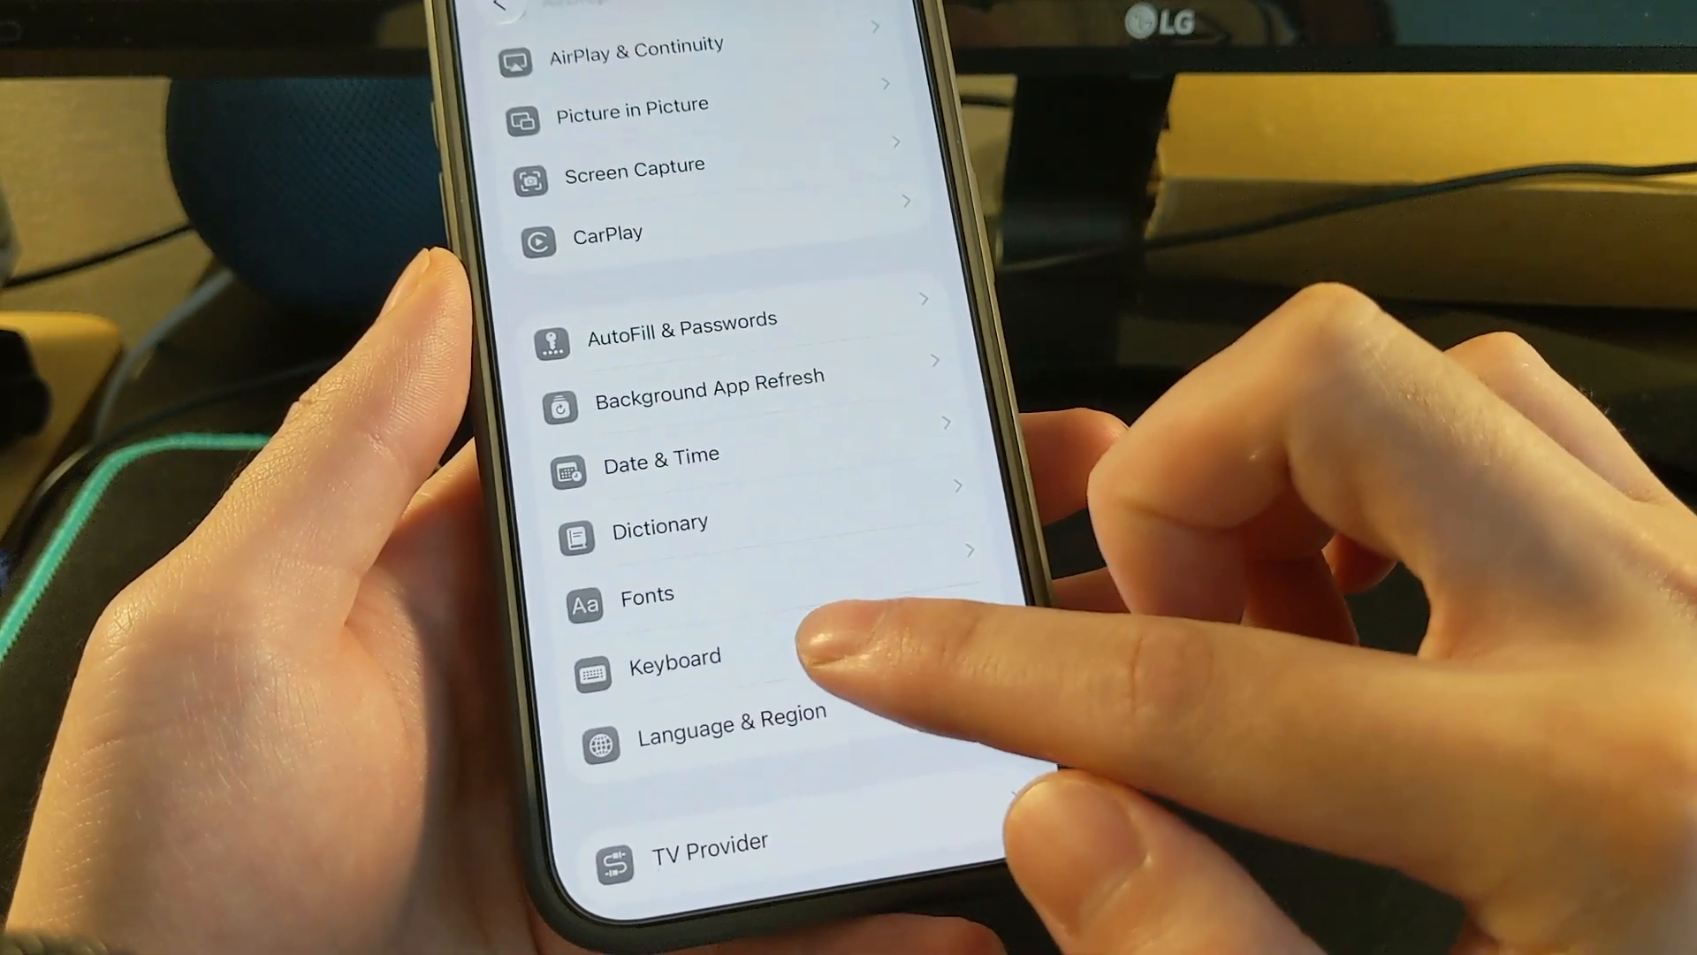
- Open Keyboard settings to show English (Canada), Emoji and Vietnamese – VNI keyboards
click(675, 656)
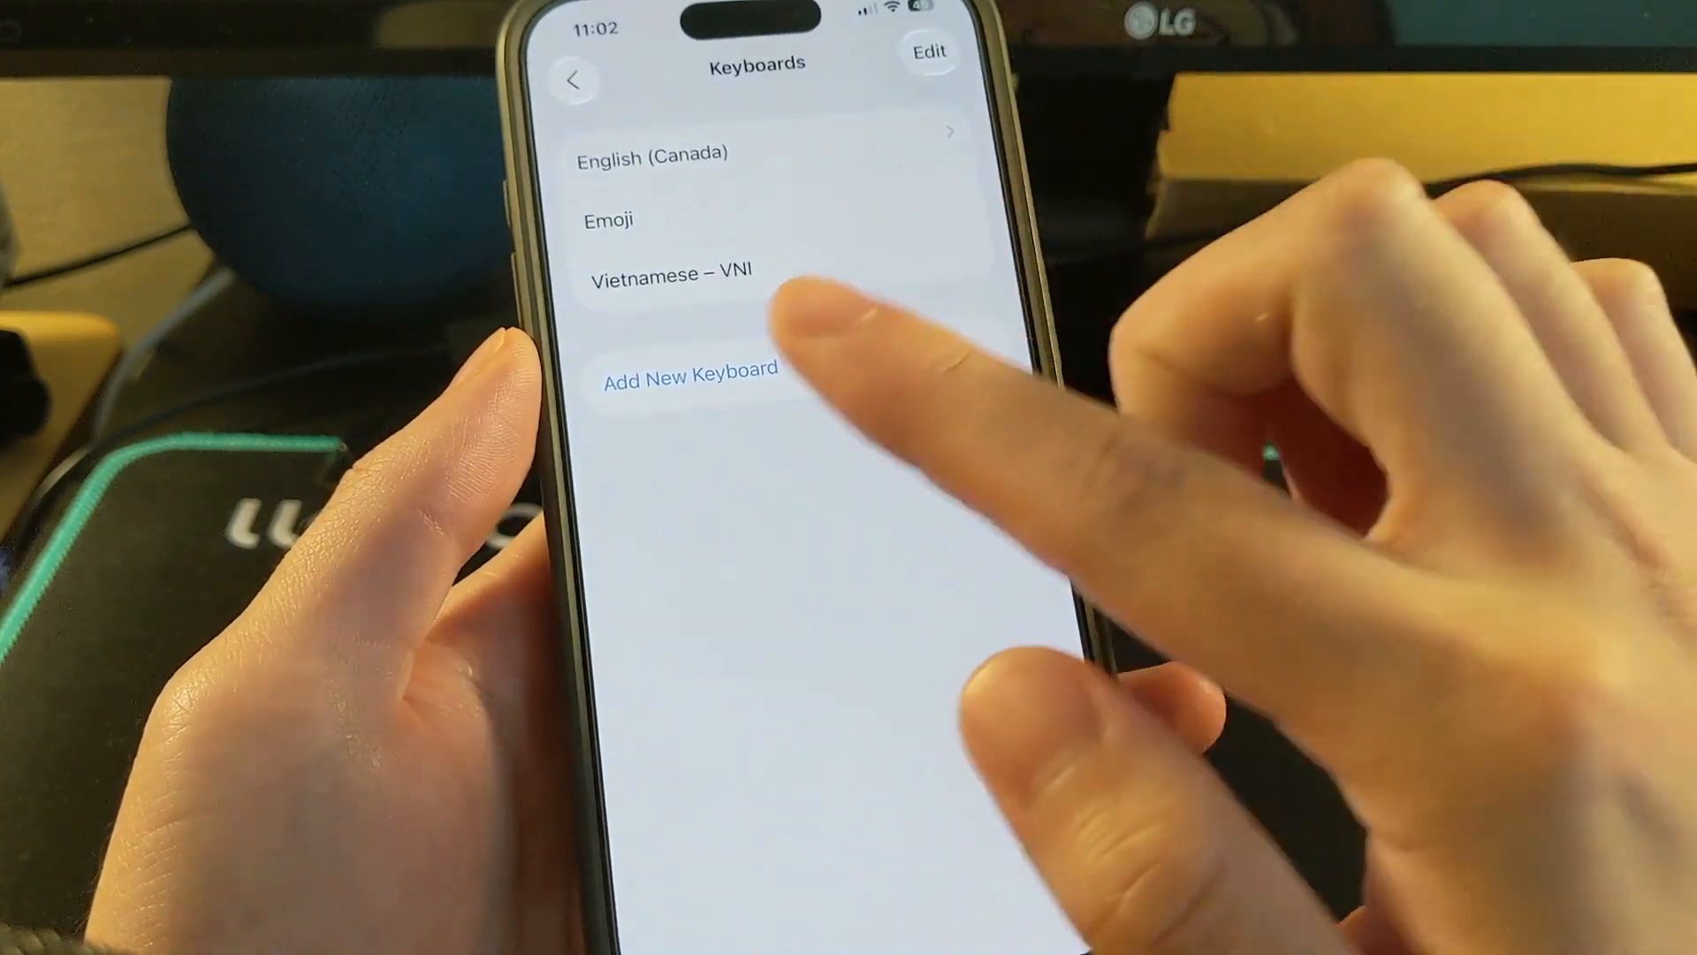
- Add a new keyboard, choosing Vietnamese as the language
click(688, 373)
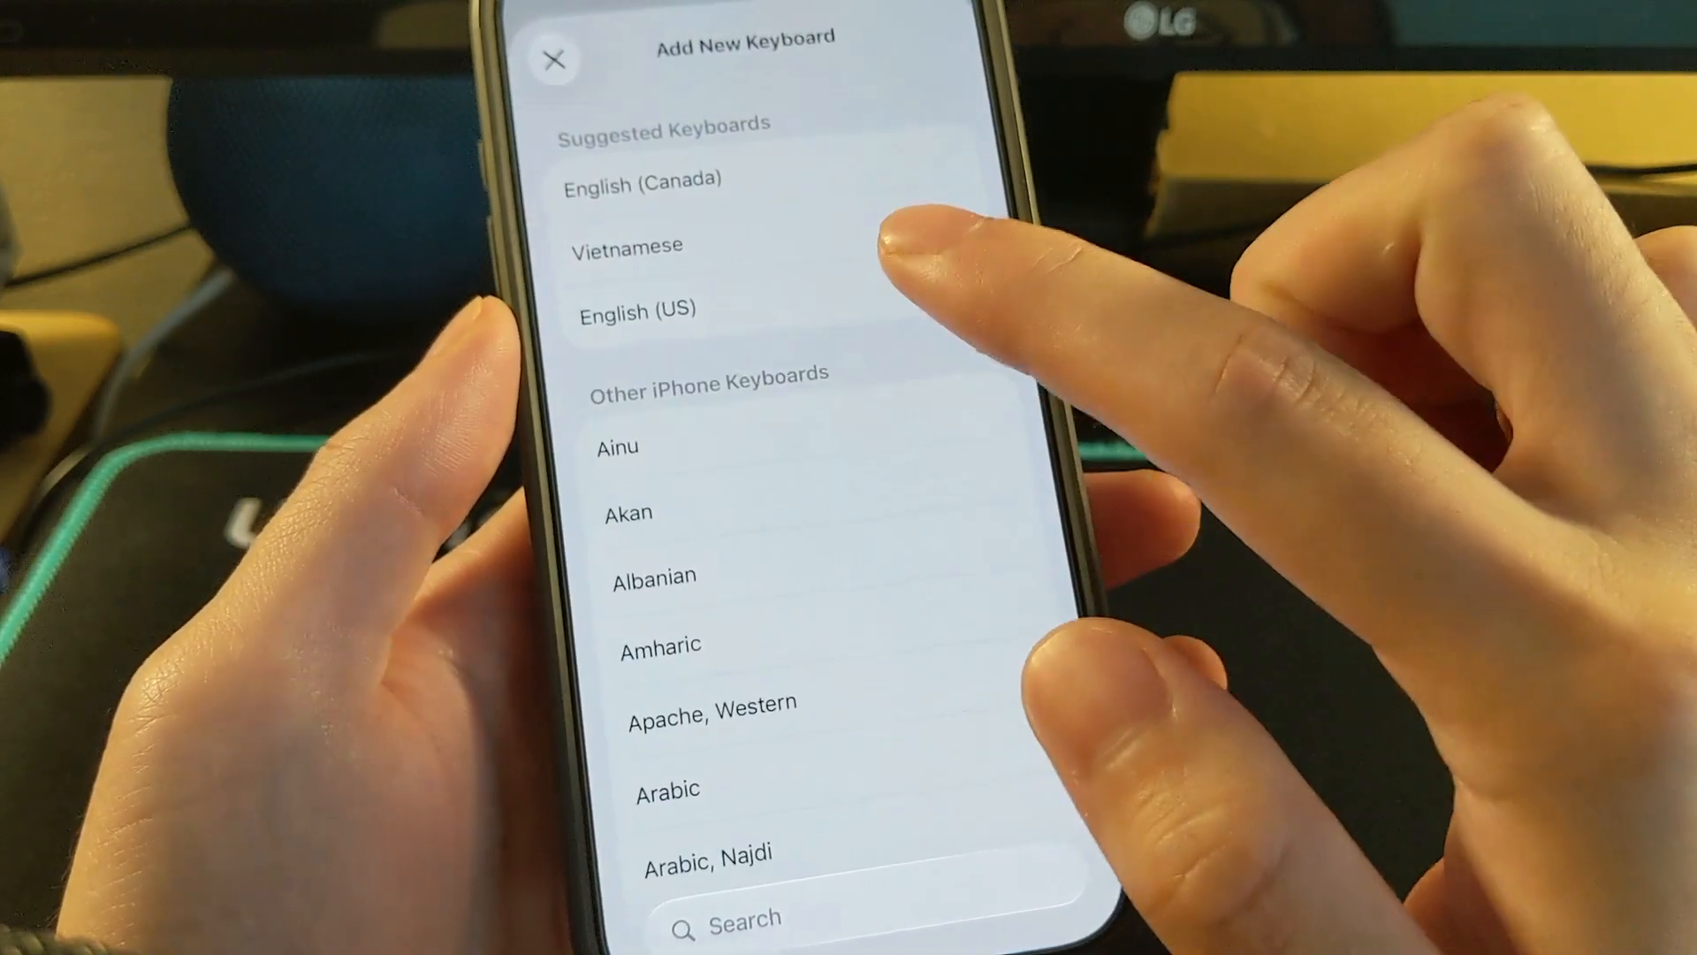
click(626, 247)
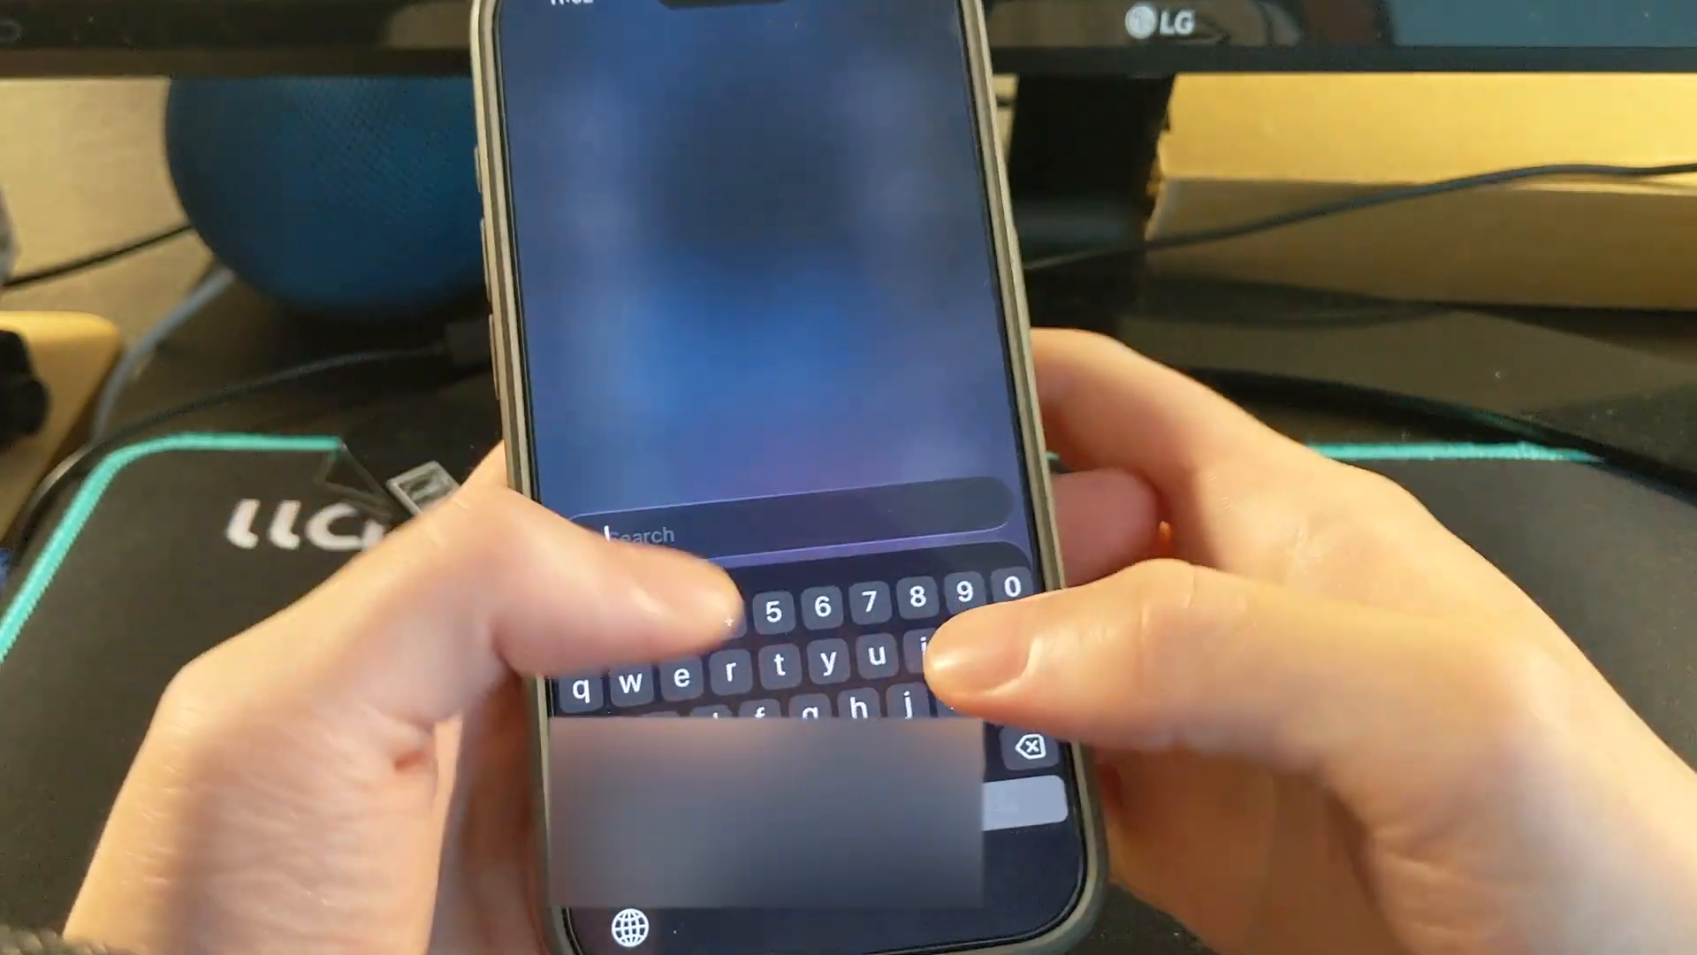
- Type 'if8f7fh4' into Spotlight search to test the VNI number row
text(if8f7fh4)
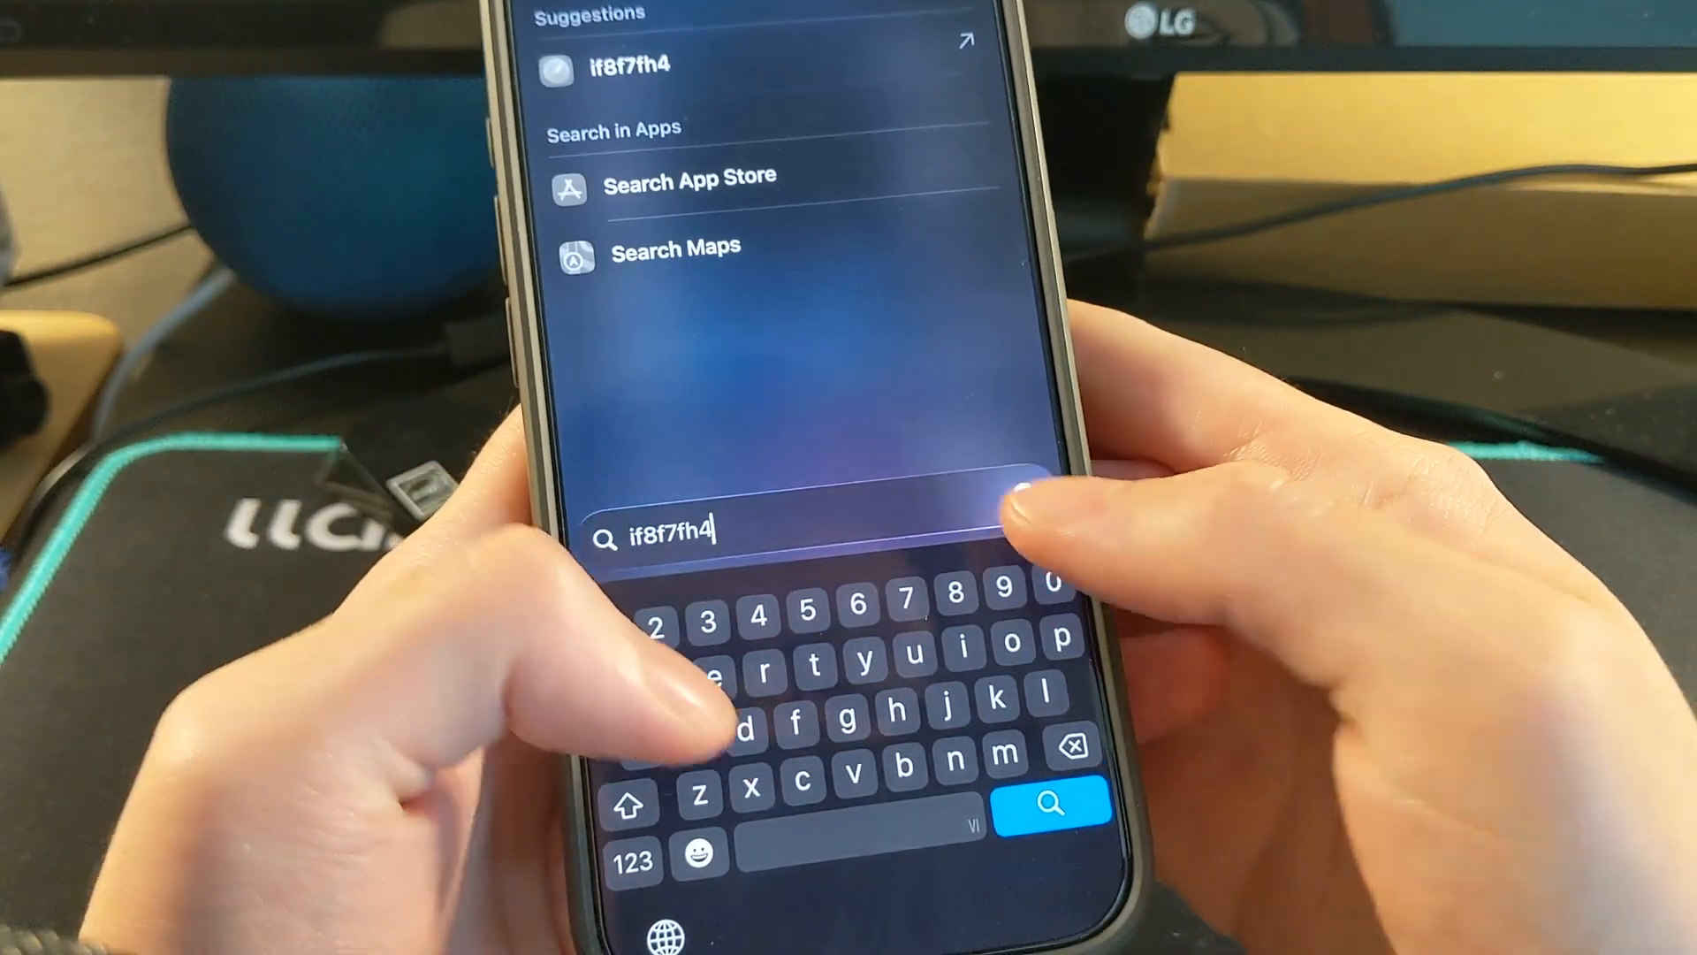